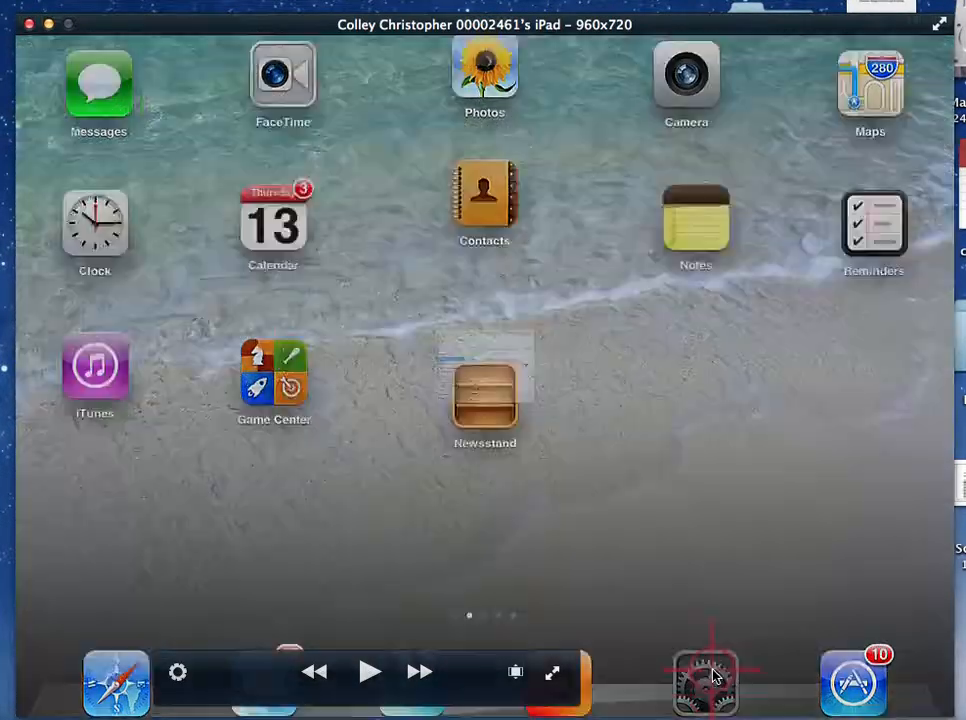
# - Launch the Settings app from the iPad home screen
pyautogui.click(705, 680)
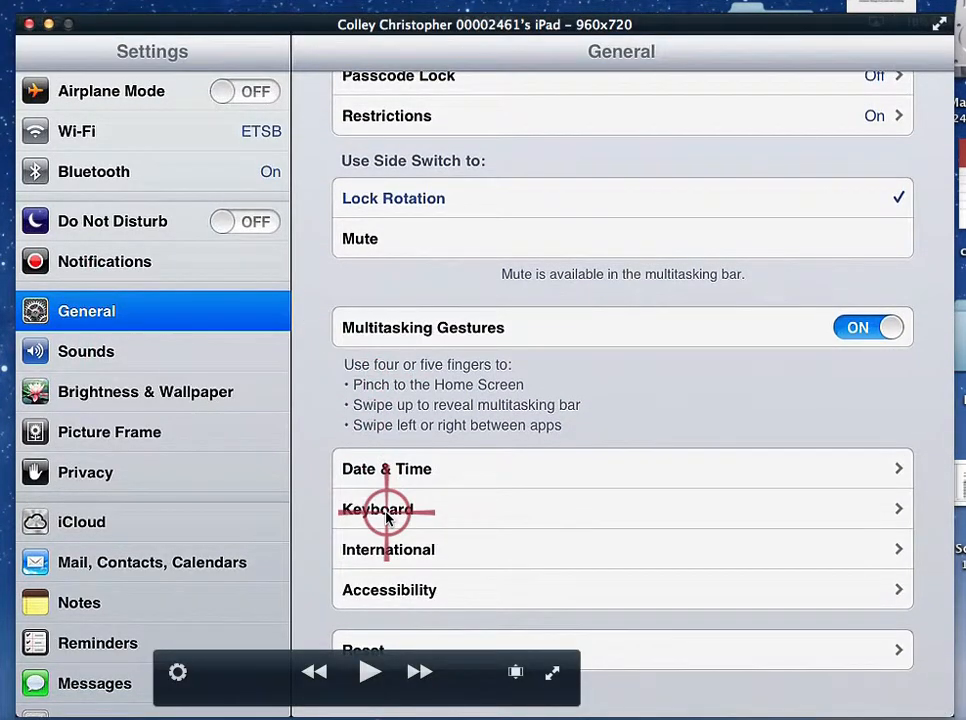
# - Go to General > Keyboard > Keyboards and start adding a new keyboard
pyautogui.click(387, 509)
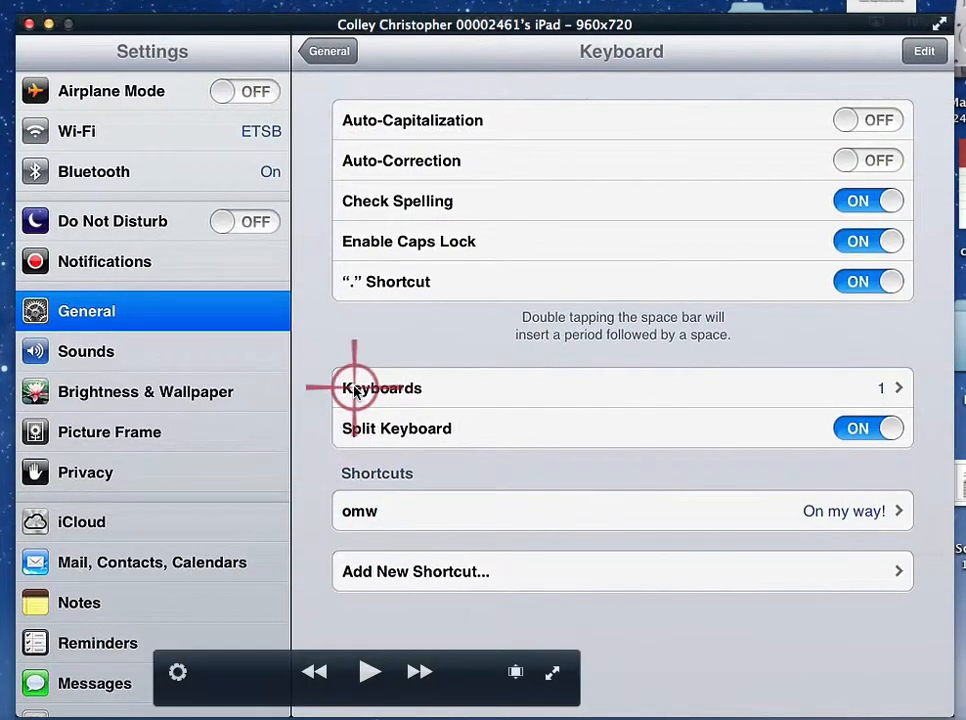
pyautogui.moveTo(665, 370)
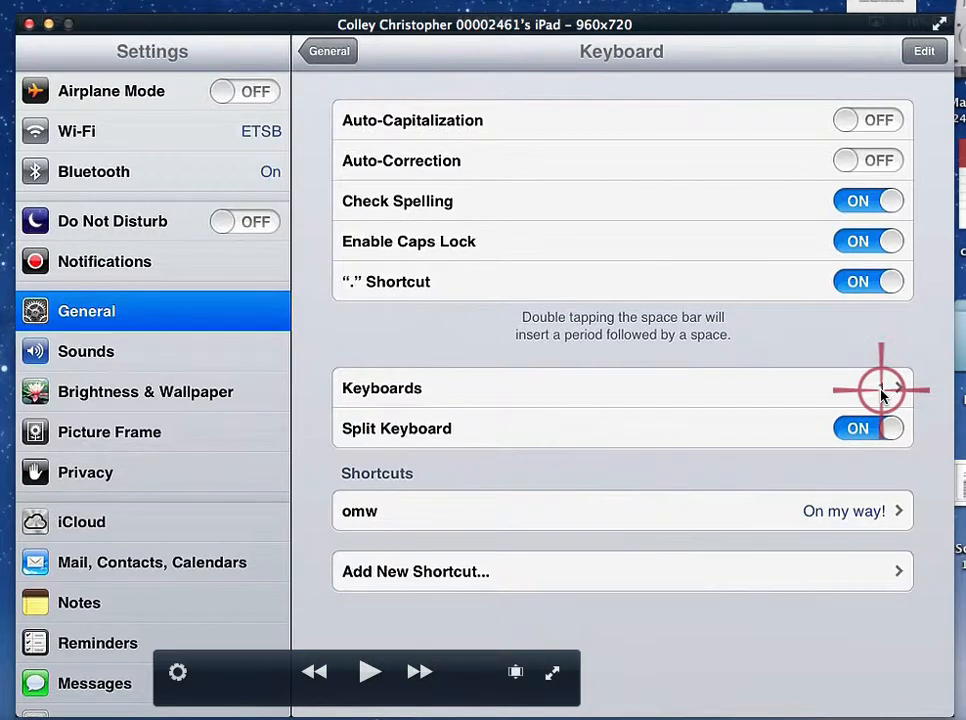
pyautogui.click(381, 388)
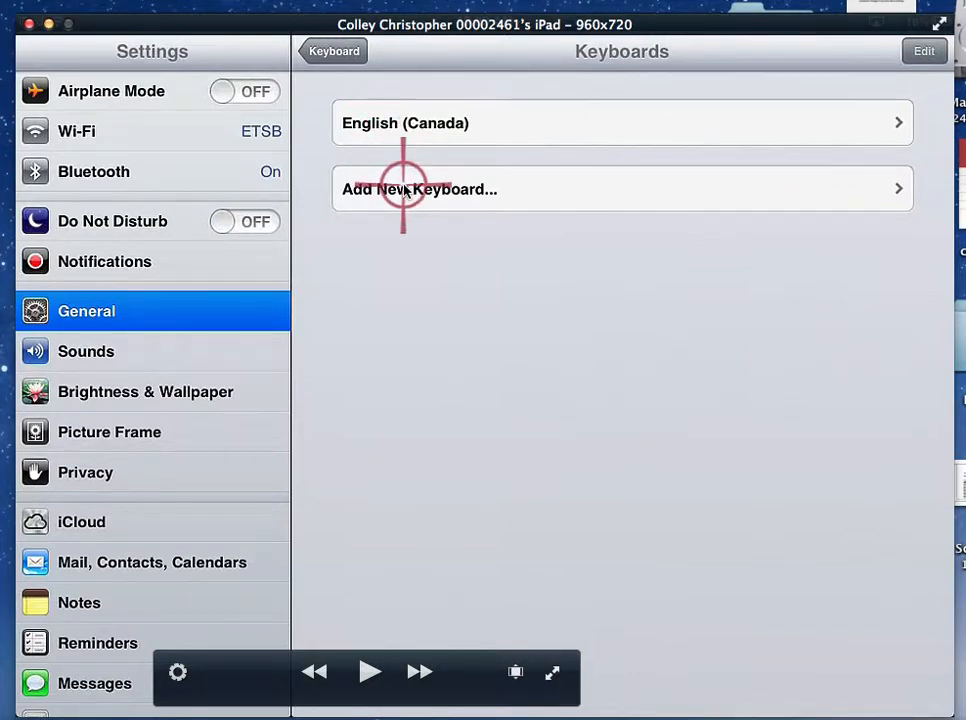
pyautogui.click(419, 189)
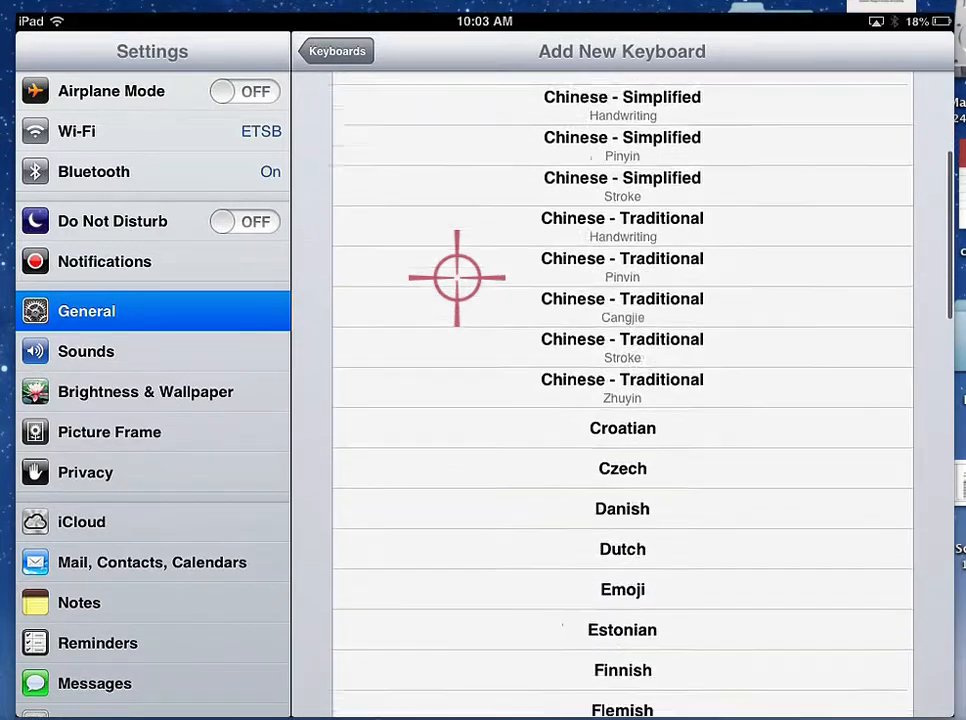
# - Add the French (Canada) keyboard and view its QWERTY / Canadian French - CSA layouts
pyautogui.scroll(-3)
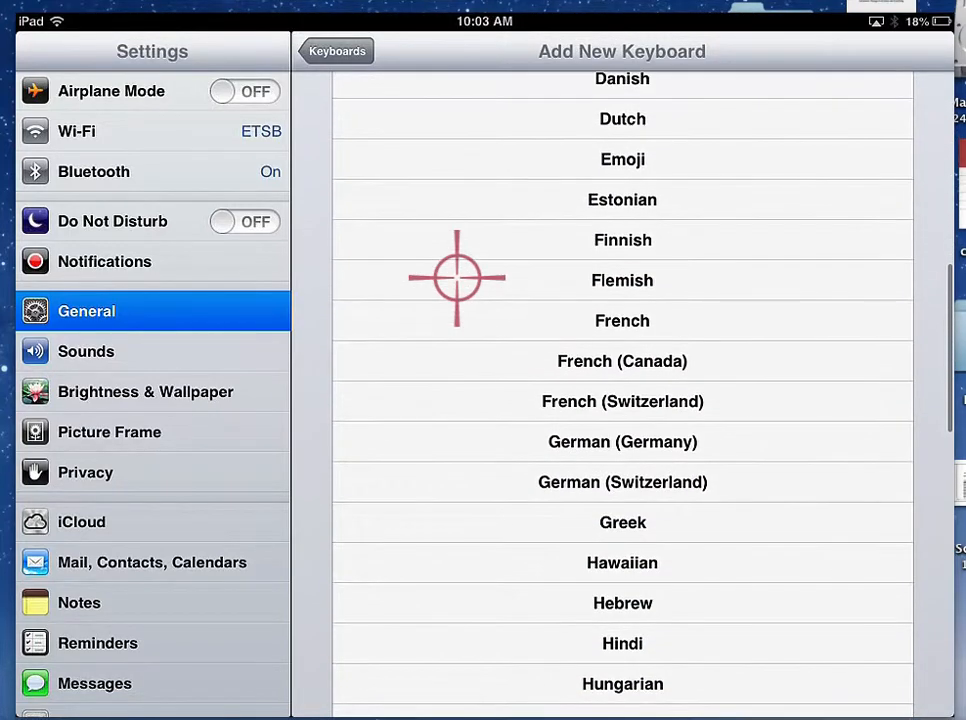
pyautogui.click(337, 51)
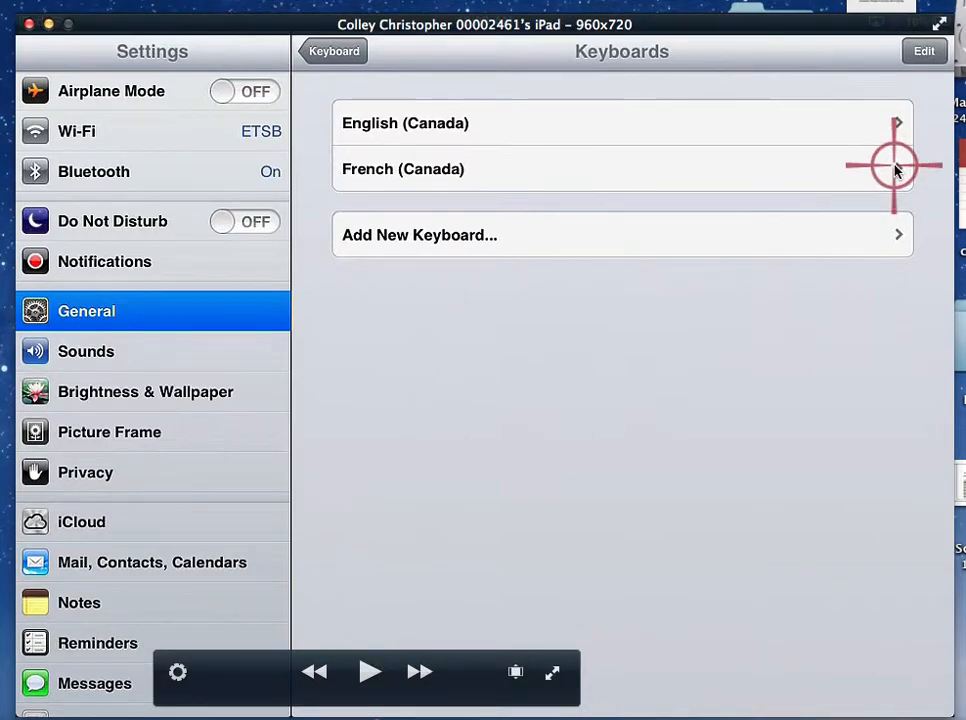
pyautogui.click(403, 168)
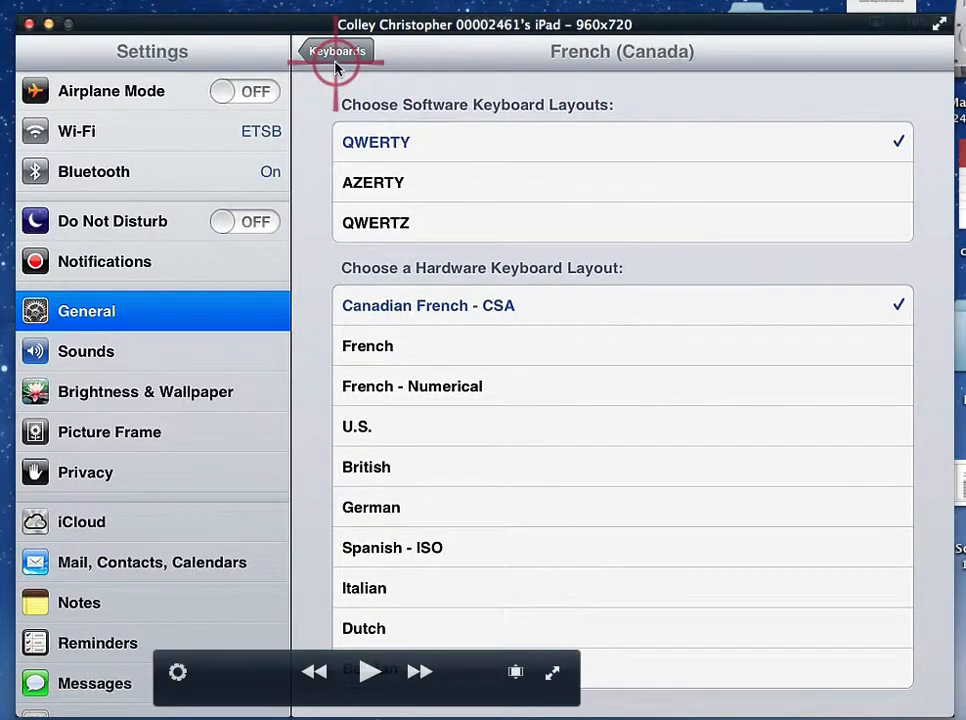
pyautogui.click(336, 51)
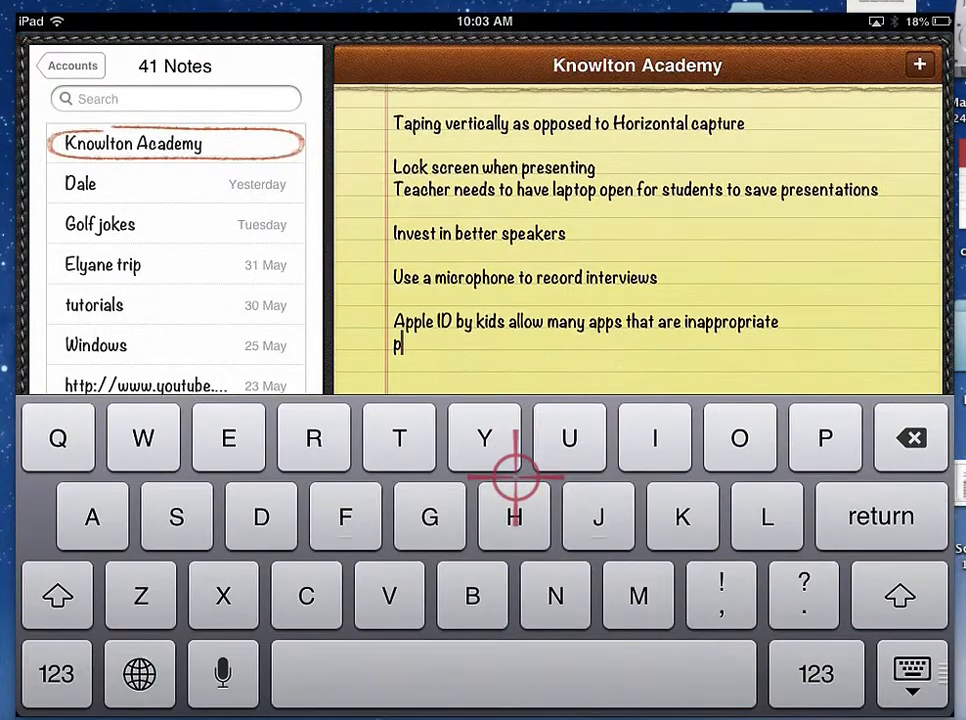
# - Delete the stray letter in the Knowlton Academy note and hold the globe key
pyautogui.press('backspace')
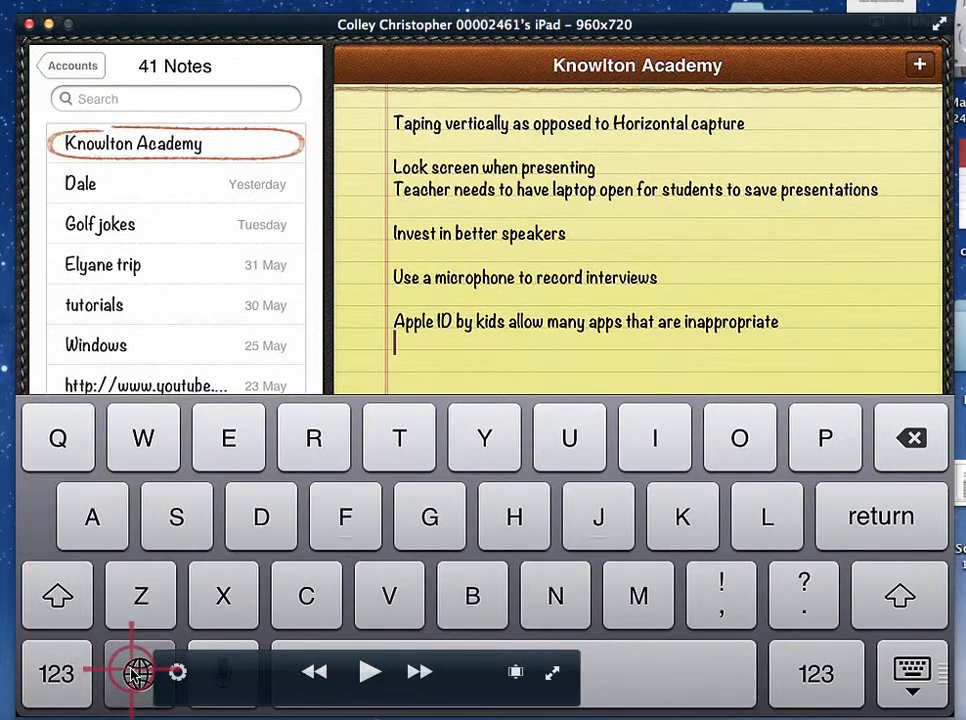
pyautogui.click(140, 673)
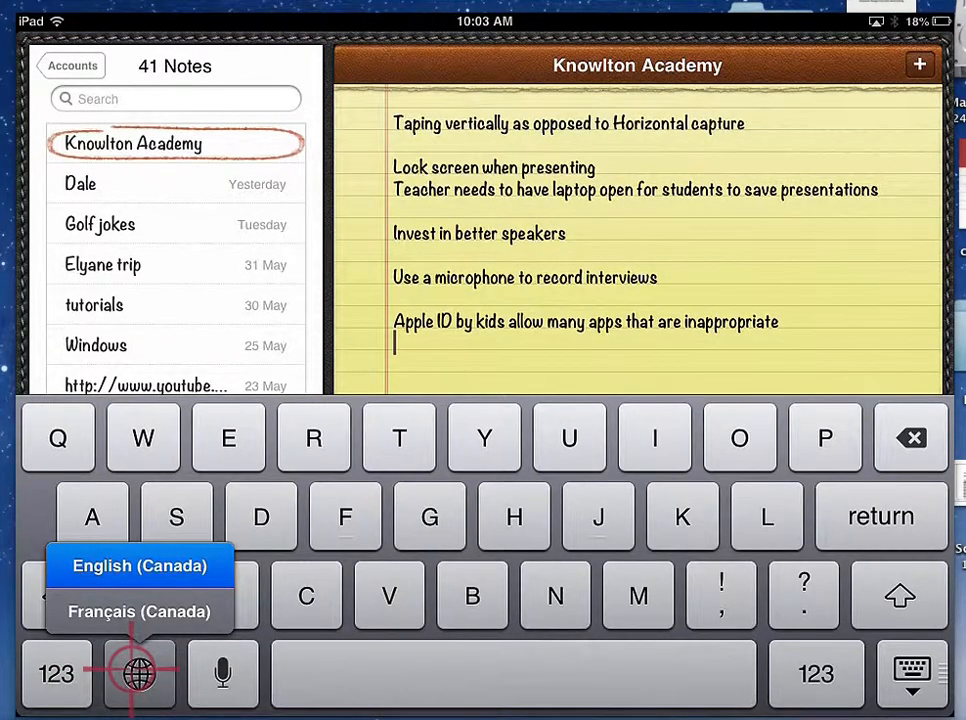